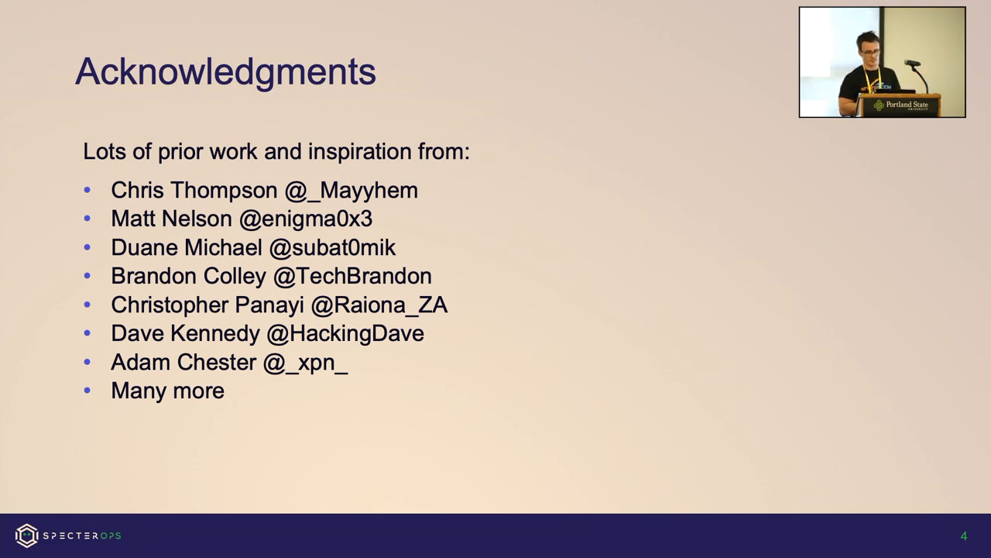
Step: Advance past the acknowledgments slide crediting prior work and inspiration
{"action": "key", "text": "Right"}
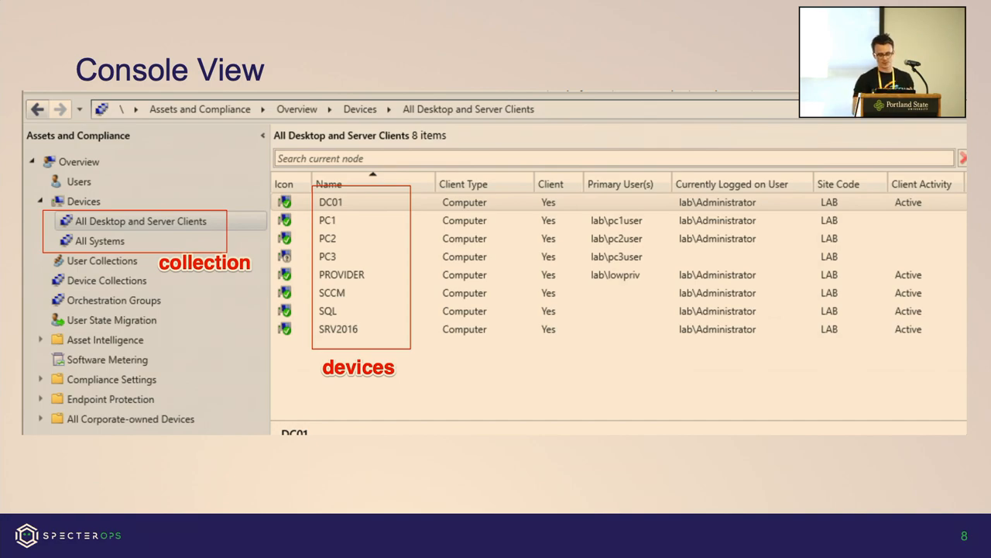
Step: Advance to slide 9, 'Vulnerable to takeover', listing three SCCM takeover articles
{"action": "key", "text": "Right"}
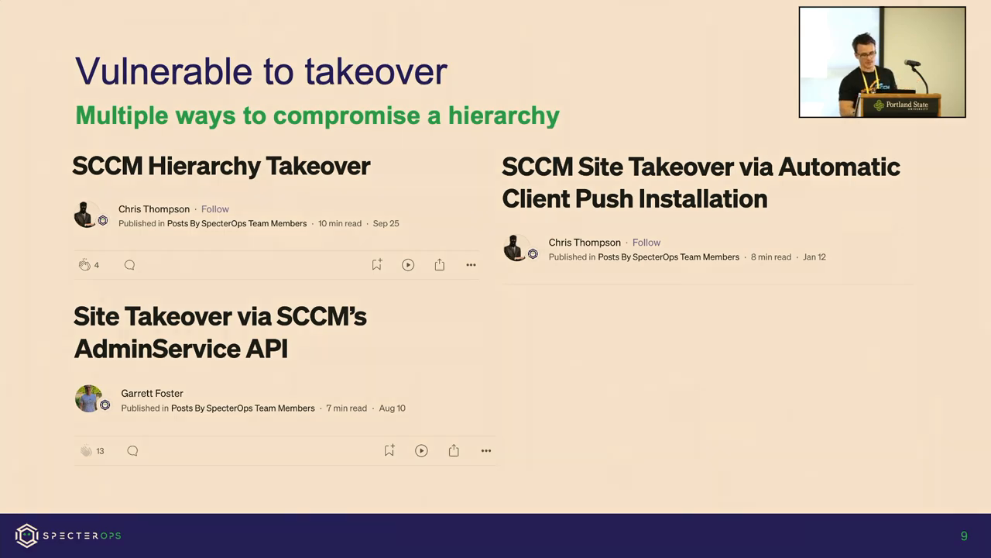
Step: Advance to slide 12 with the embedded Configuration Manager demo video
{"action": "key", "text": "Right"}
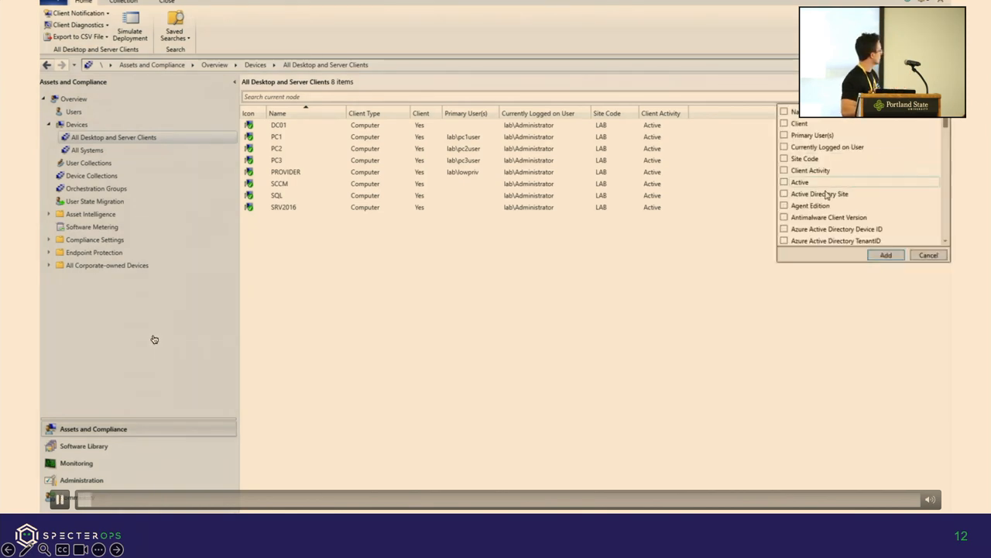
Step: Pause the embedded demo as the Primary User(s) column gets ticked
{"action": "left_click", "coordinate": [785, 135]}
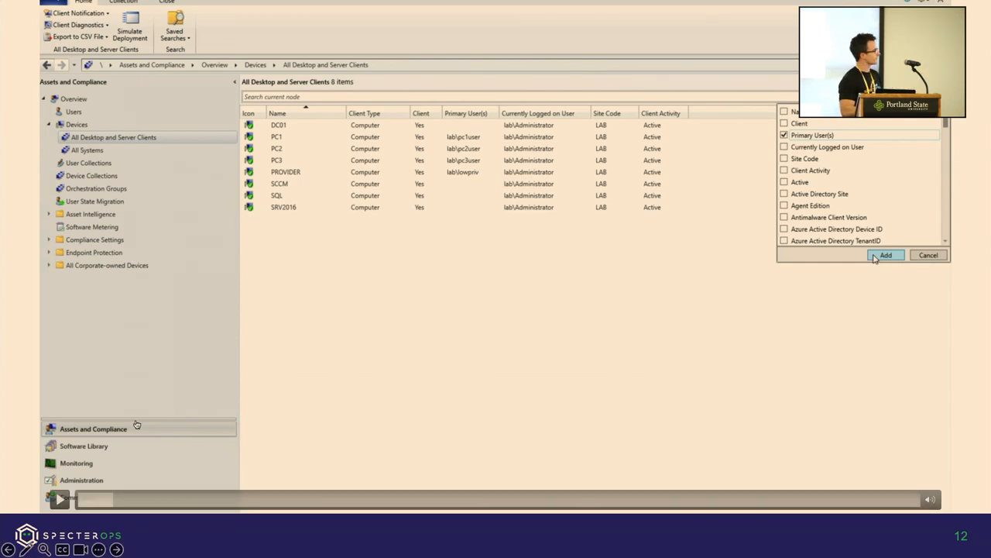
Step: Filter clients to Primary User(s) containing 'pc3user' and open PC3's context menu
{"action": "left_click", "coordinate": [886, 255]}
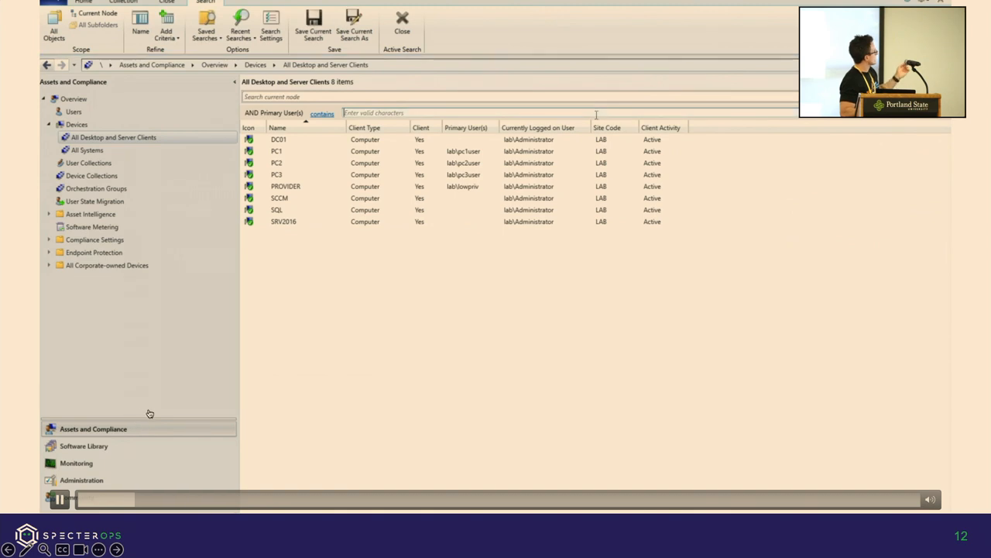
{"action": "type", "text": "pc3user"}
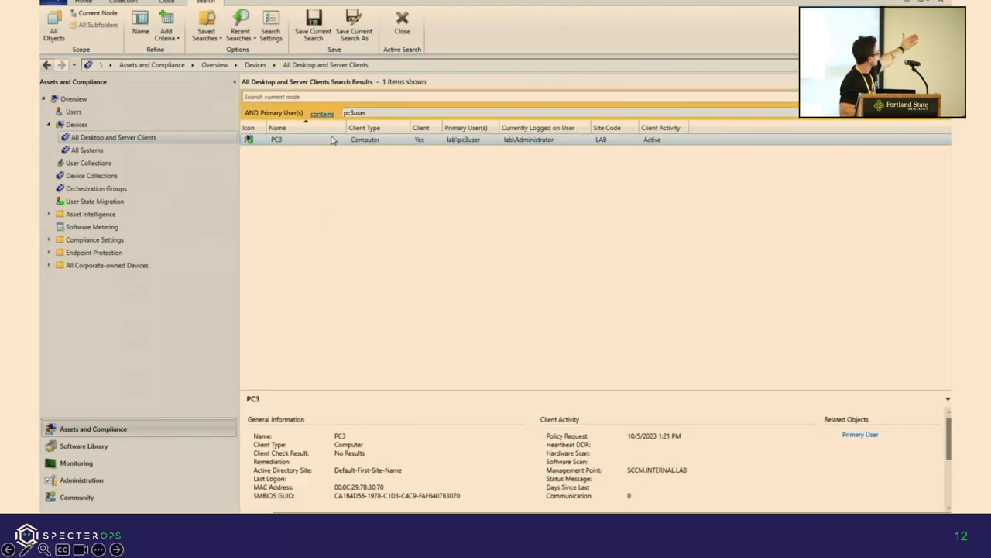
{"action": "right_click", "coordinate": [277, 140]}
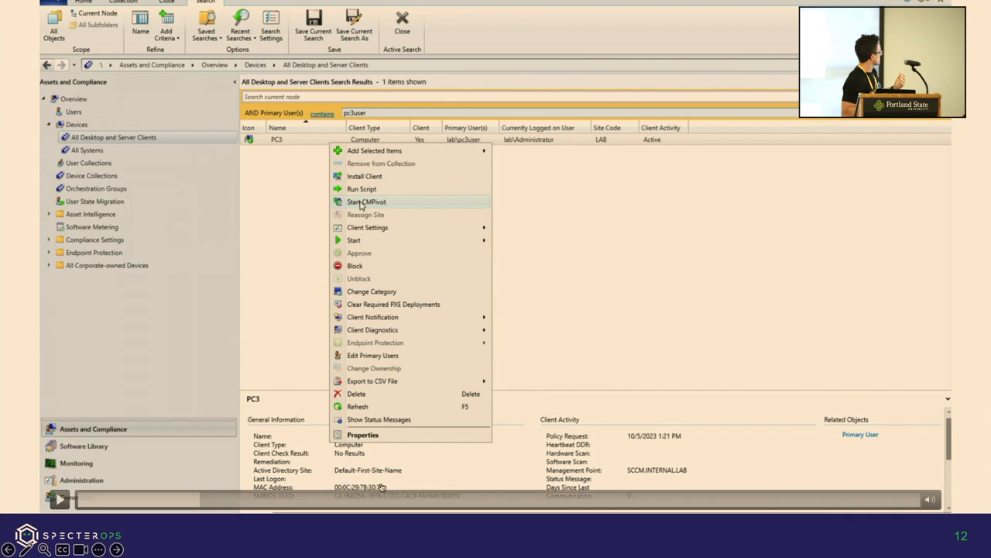
Step: Start CMPivot against PC3 and begin a Services query in its Query tab
{"action": "left_click", "coordinate": [365, 201]}
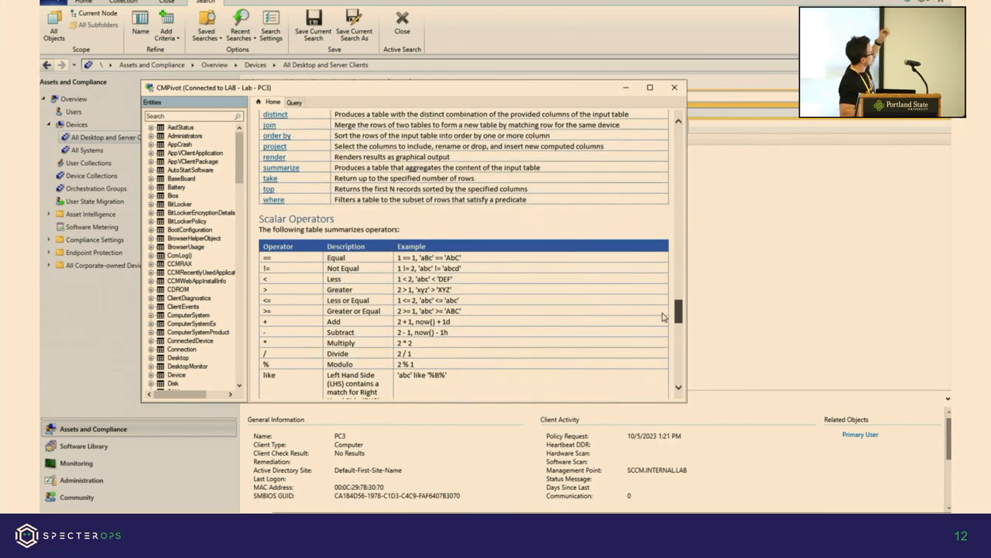
{"action": "scroll", "scroll_direction": "down", "scroll_amount": 3}
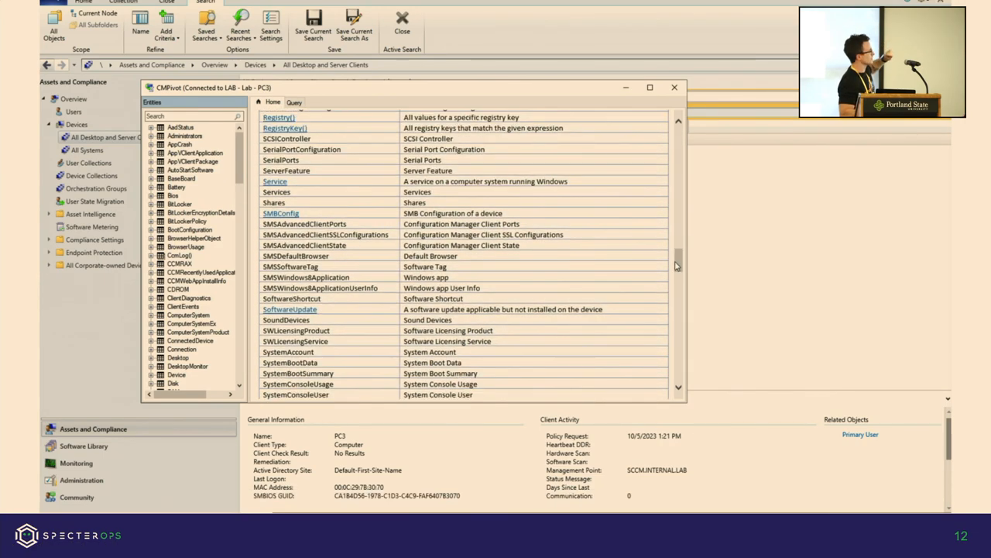
{"action": "left_click", "coordinate": [294, 101]}
{"action": "type", "text": "Services"}
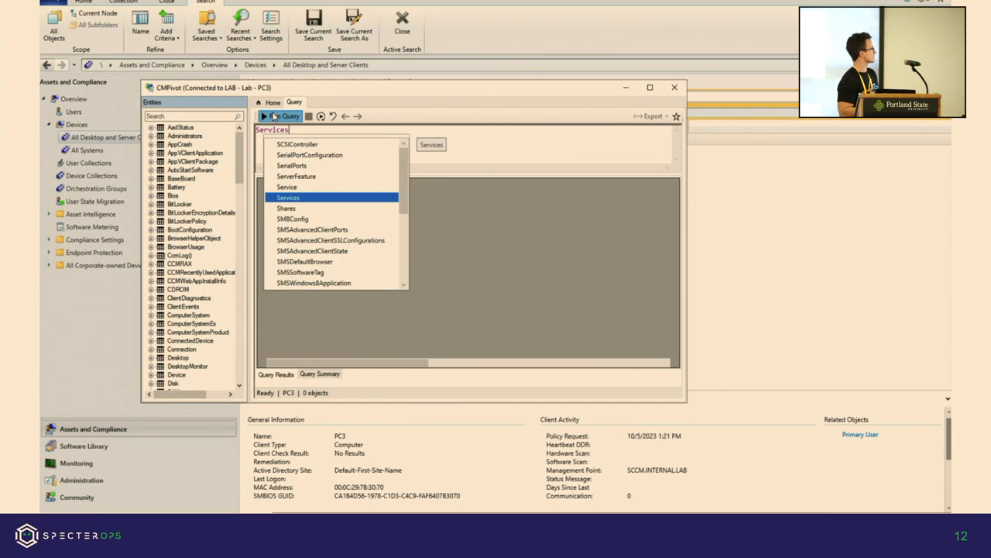
Step: Run the Services query on PC3, returning 169 services, then close CMPivot
{"action": "left_click", "coordinate": [281, 115]}
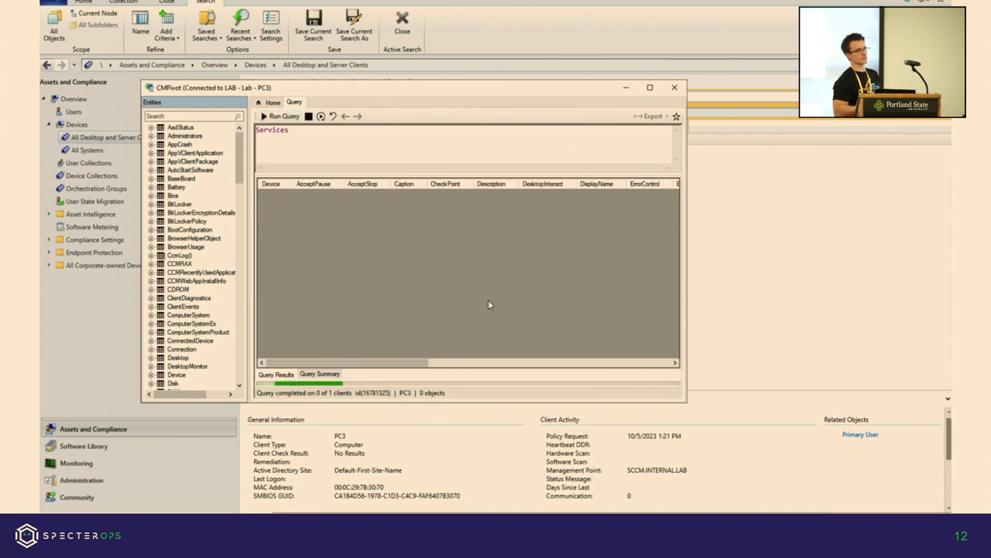
{"action": "left_click", "coordinate": [284, 116]}
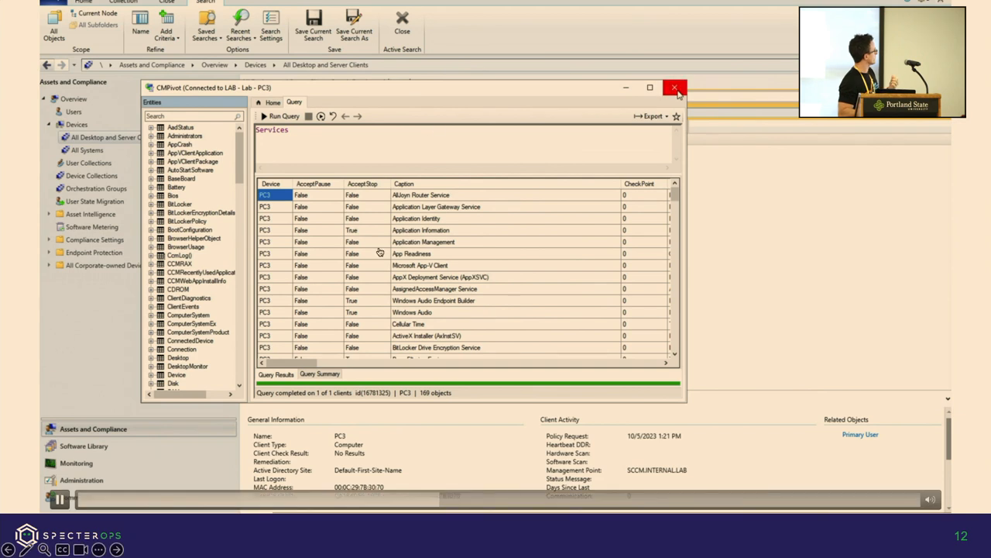
{"action": "left_click", "coordinate": [675, 87]}
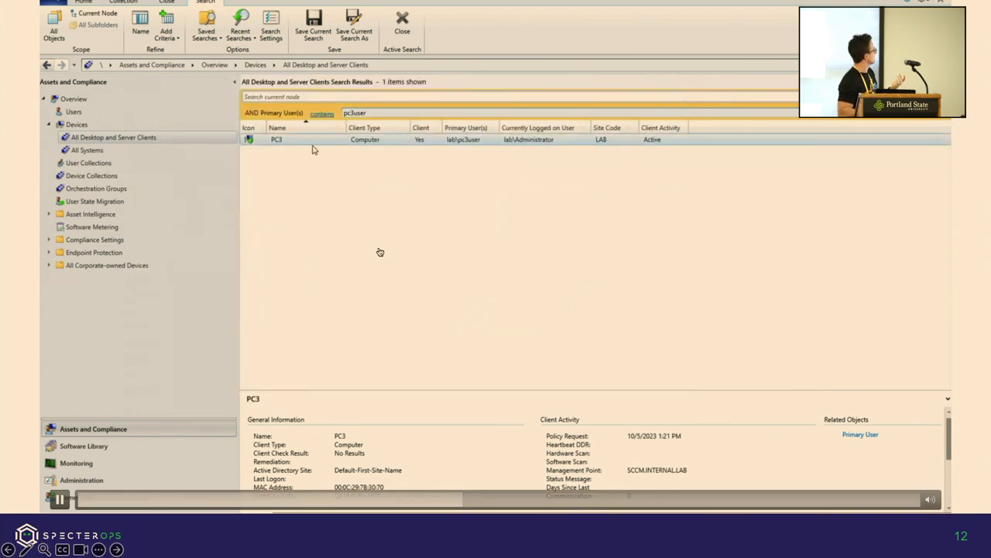
Step: Begin running a script on PC3 and select the demo script
{"action": "right_click", "coordinate": [277, 140]}
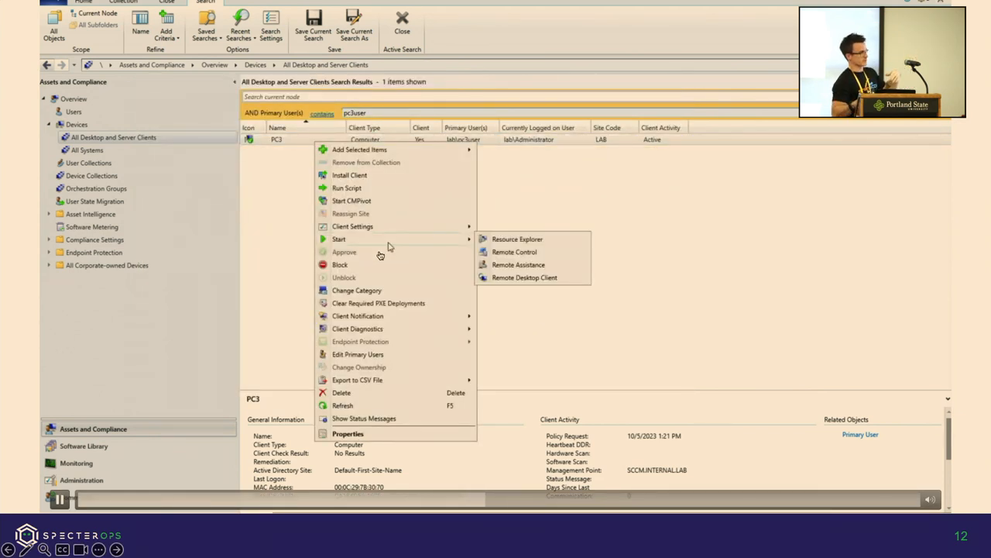
{"action": "left_click", "coordinate": [346, 187]}
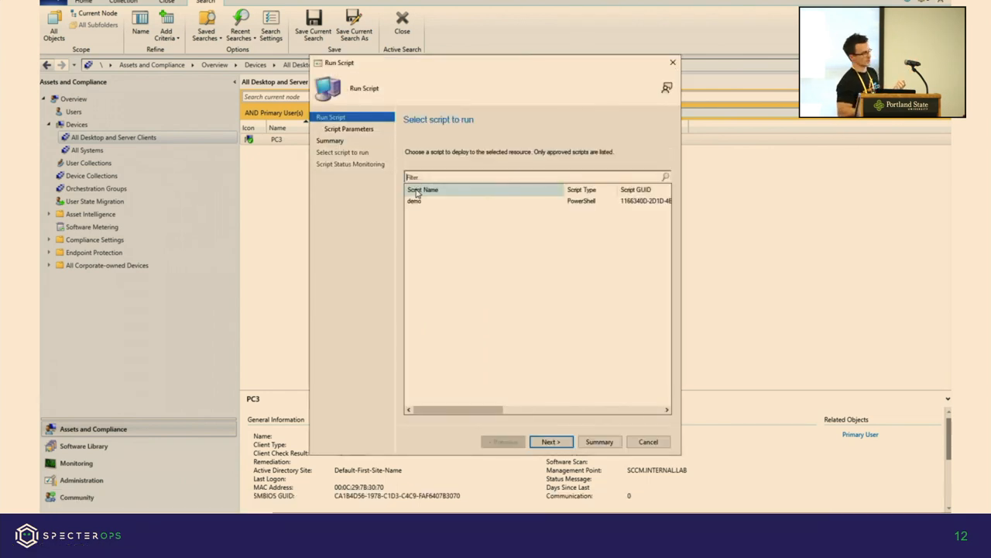
{"action": "left_click", "coordinate": [415, 201]}
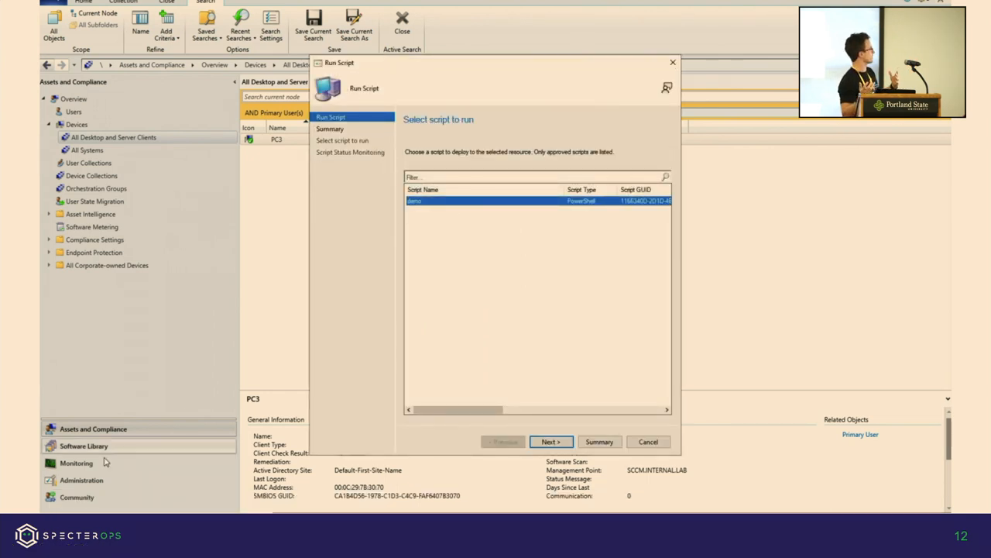
Step: View the demo script's lab\lowpriv commands, cancel without saving, return to Assets and Compliance
{"action": "left_click", "coordinate": [84, 446]}
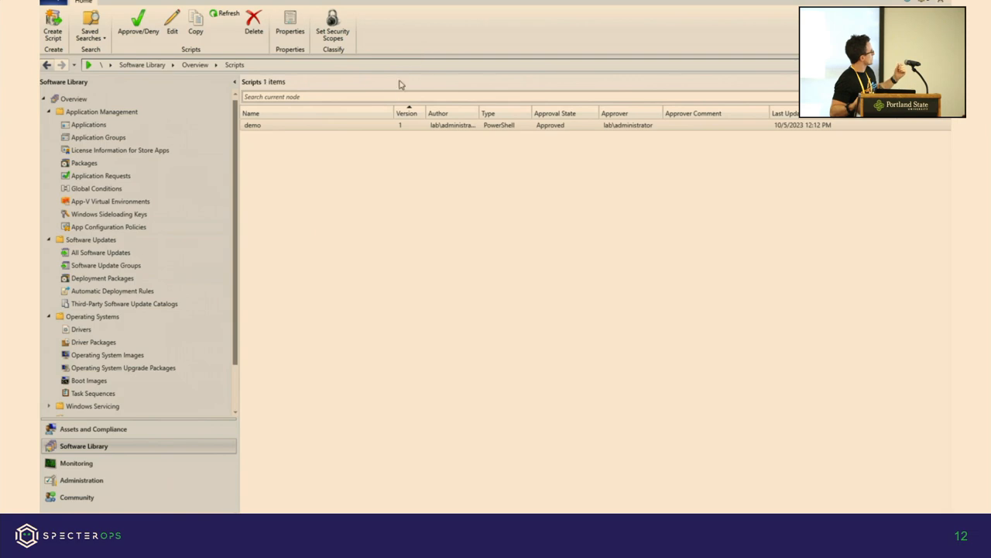
{"action": "left_click", "coordinate": [171, 24]}
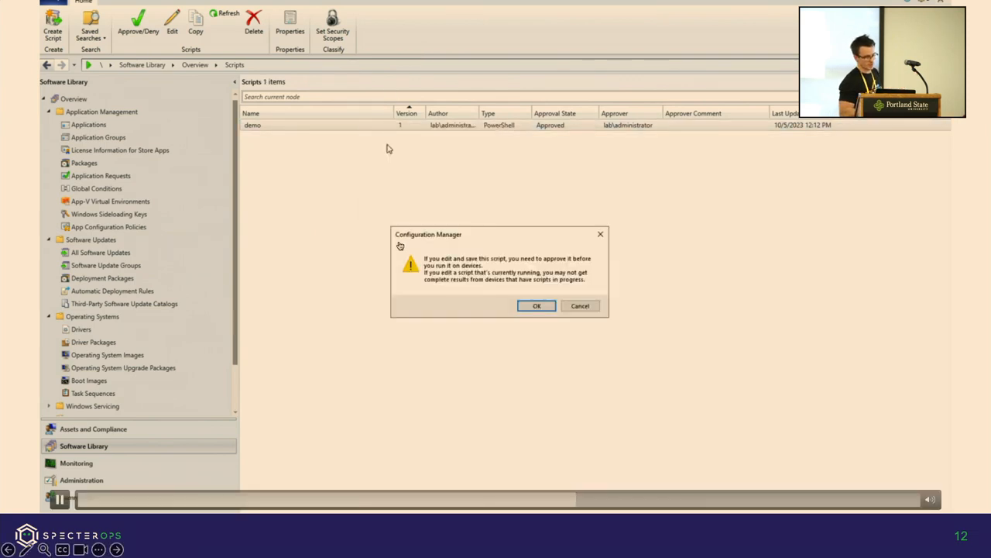
{"action": "left_click", "coordinate": [537, 306]}
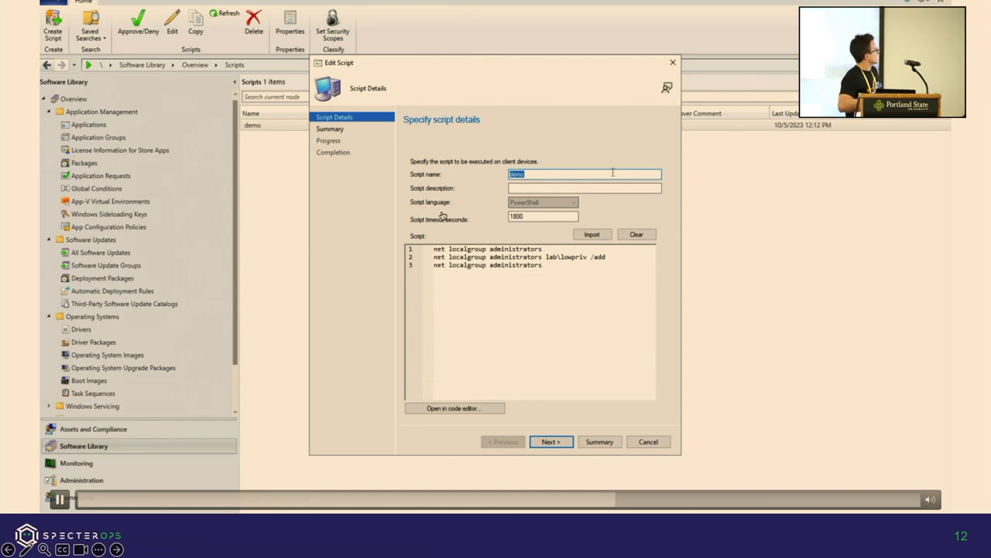
{"action": "left_click", "coordinate": [648, 442]}
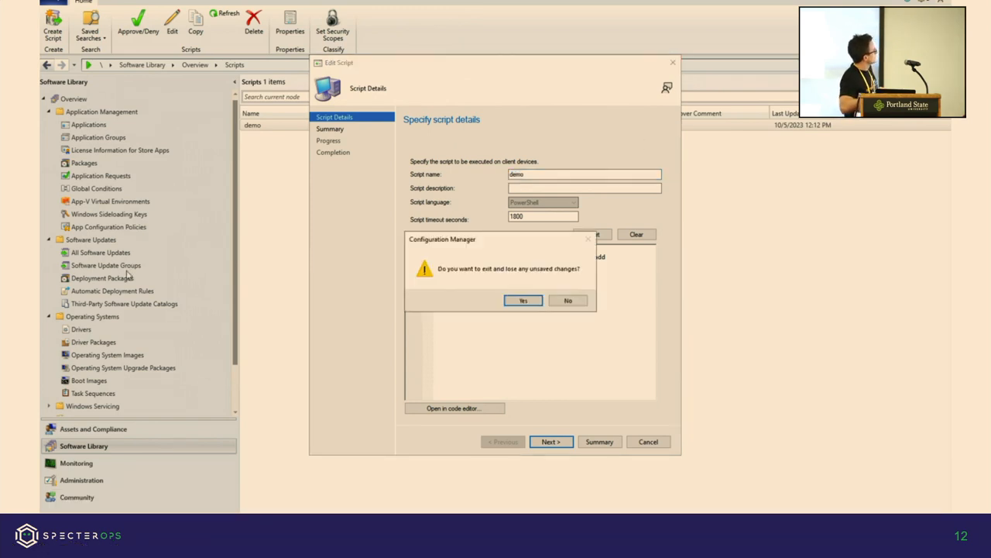
{"action": "left_click", "coordinate": [523, 300]}
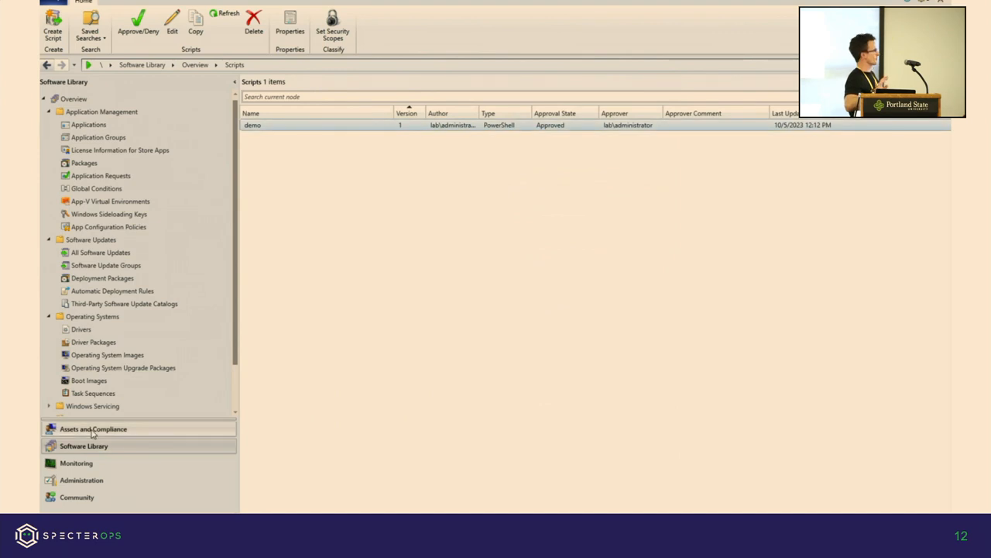
{"action": "left_click", "coordinate": [93, 429]}
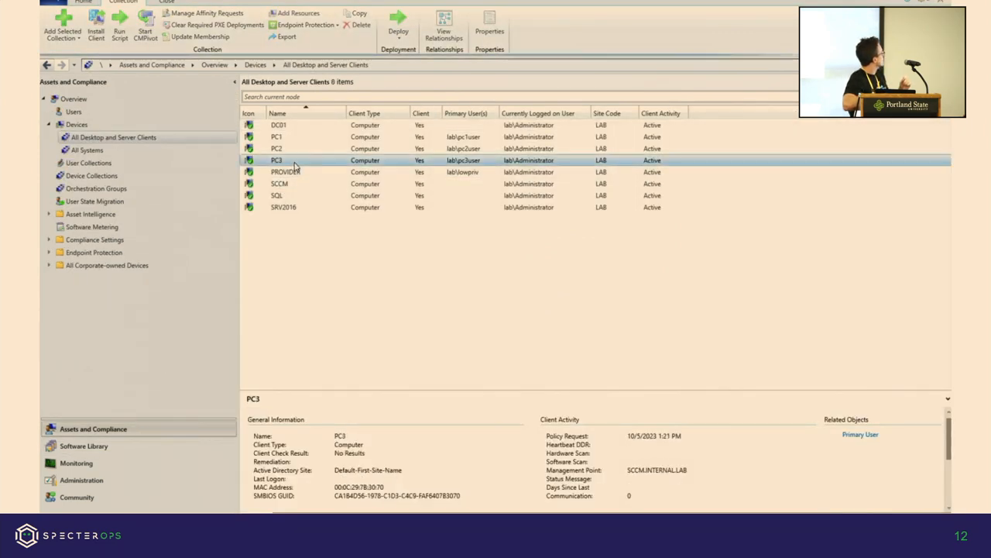
Step: Run the demo script on PC3 and view its raw output of local administrators
{"action": "right_click", "coordinate": [277, 161]}
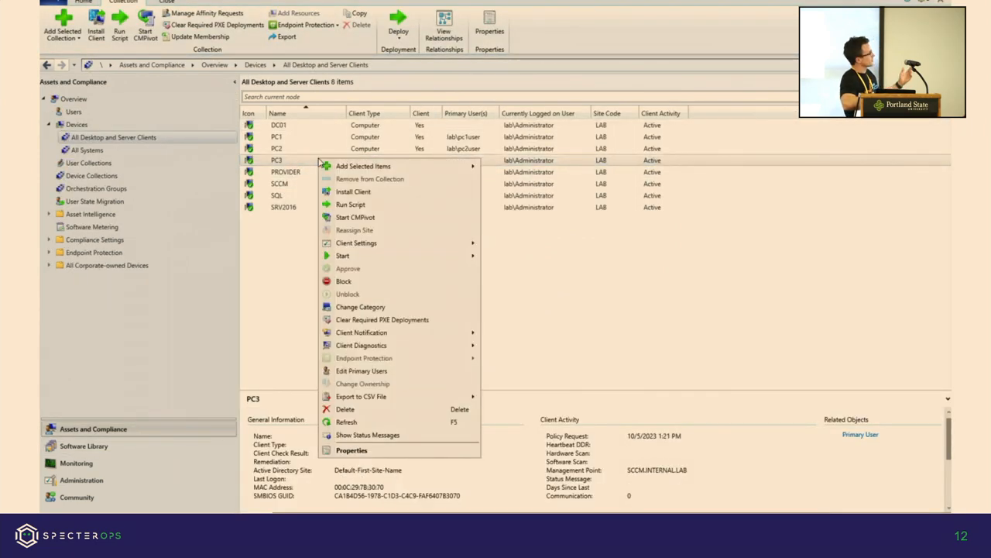
{"action": "left_click", "coordinate": [351, 204]}
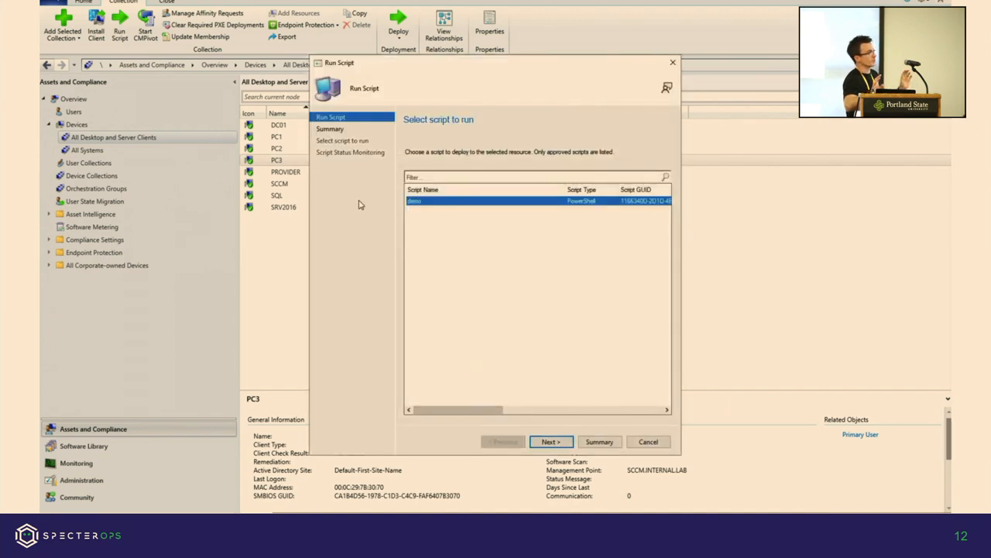
{"action": "left_click", "coordinate": [551, 442]}
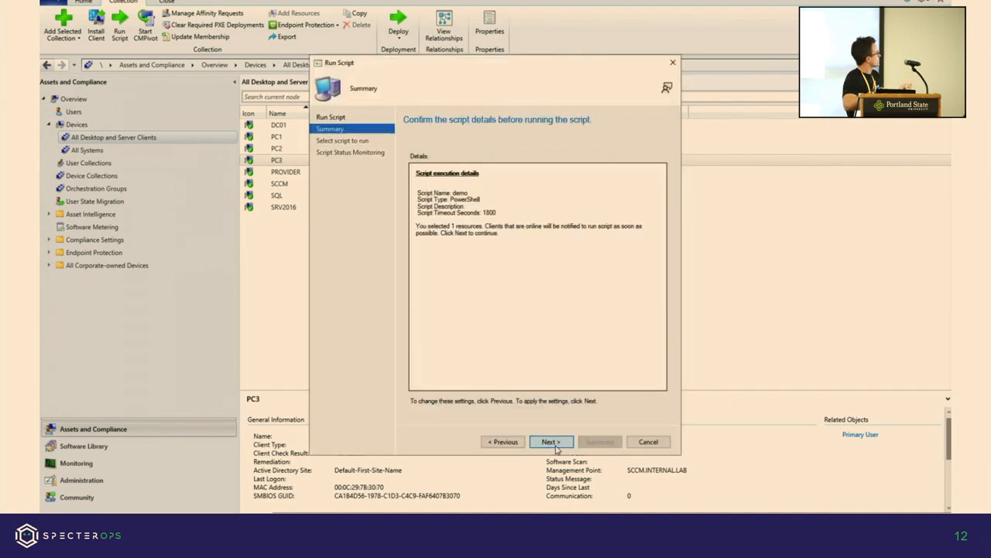
{"action": "left_click", "coordinate": [551, 441]}
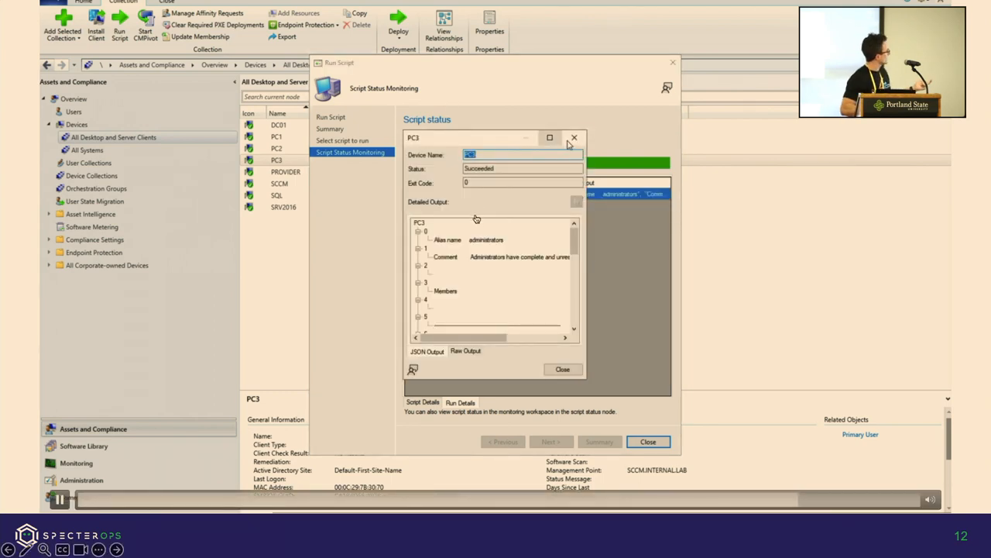
{"action": "left_click", "coordinate": [466, 351]}
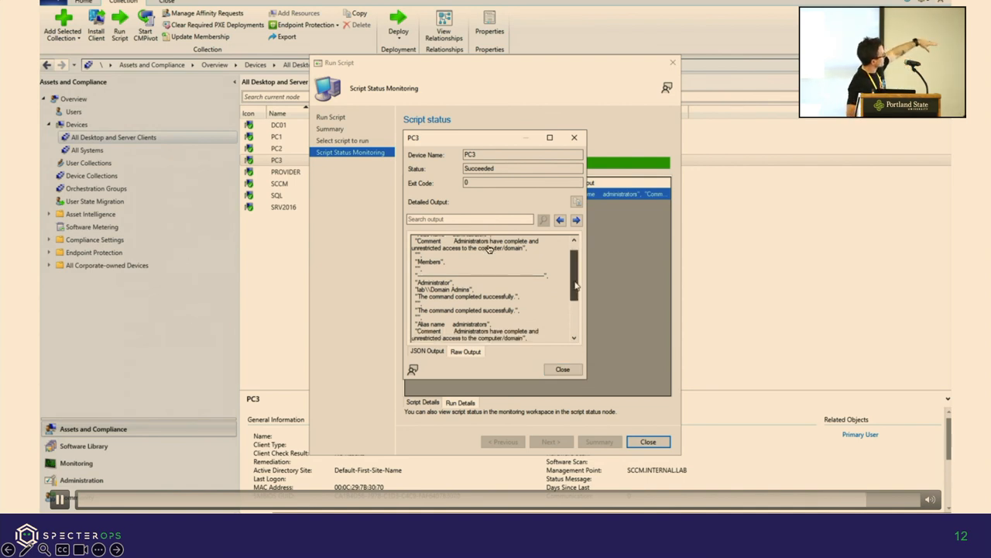
{"action": "scroll", "scroll_direction": "down", "scroll_amount": 3}
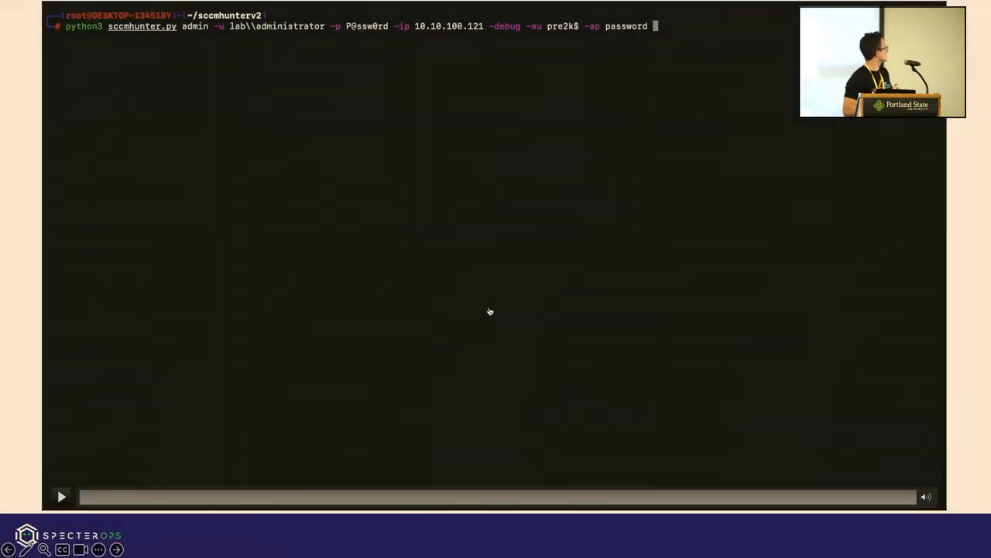
Step: Play the video and run 'python3 sccmhunter.py admin' against the lab server
{"action": "left_click", "coordinate": [61, 496]}
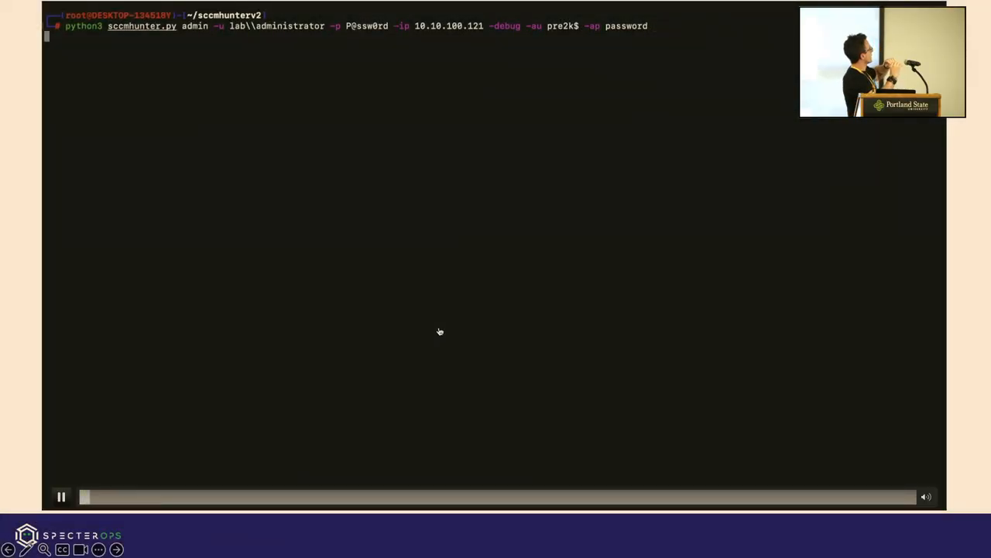
{"action": "key", "text": "Return"}
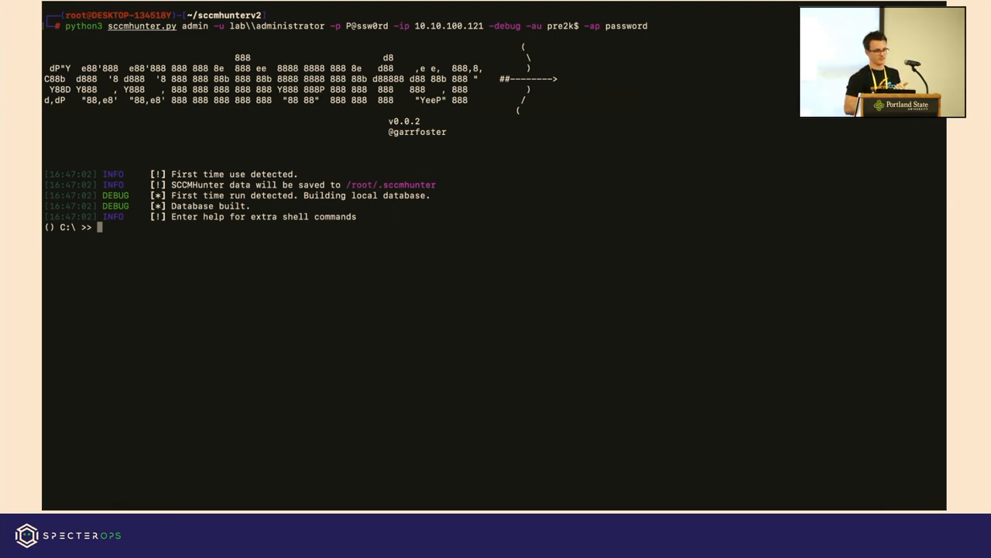
Step: Show the shell's help commands and pull all collections, like All Systems, with member counts
{"action": "type", "text": "he"}
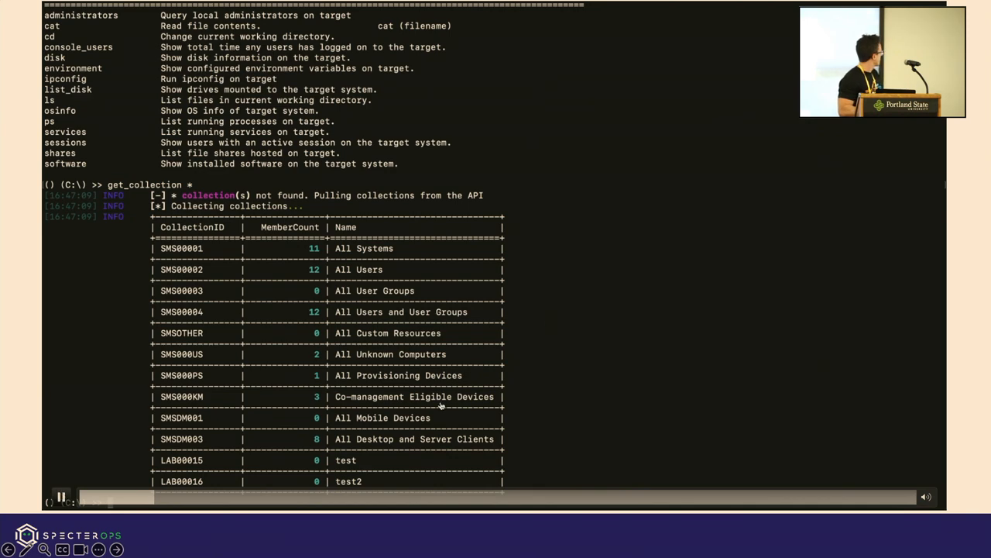
Step: Look up lowpriv with get_user, administrator's last-logon machines, and pc3user's primary device
{"action": "type", "text": "get_user lowpriv"}
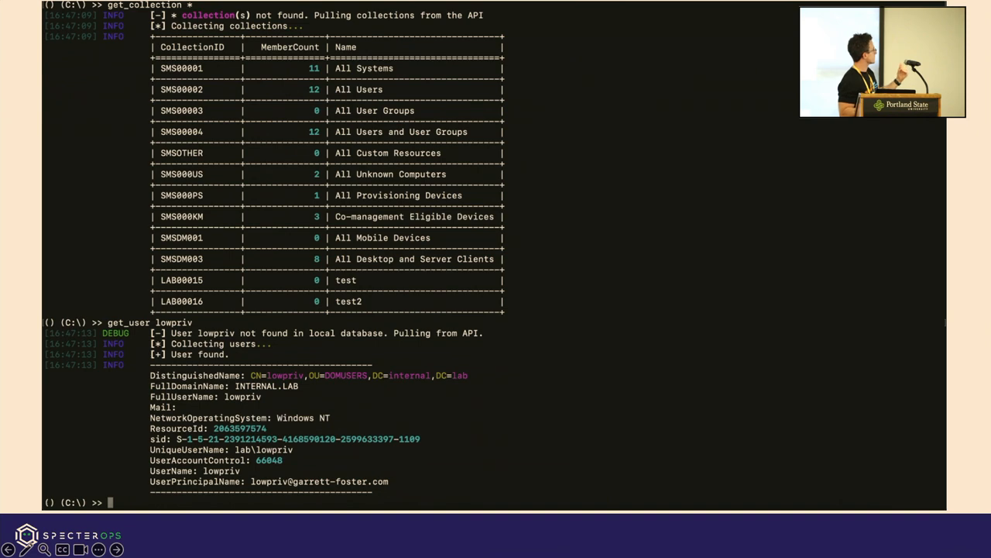
{"action": "type", "text": "get_lastlogon administrator"}
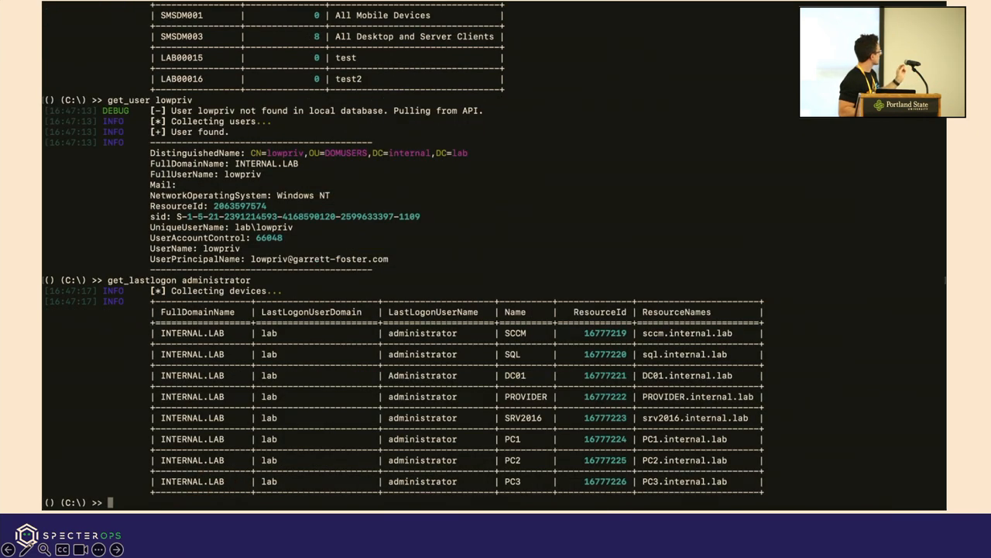
{"action": "type", "text": "get_puser"}
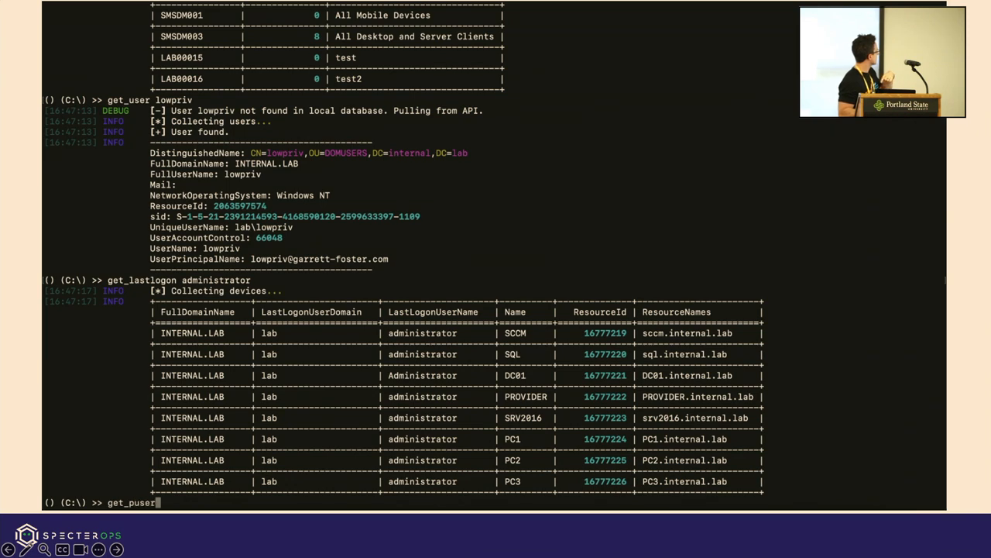
{"action": "type", "text": "pc3user"}
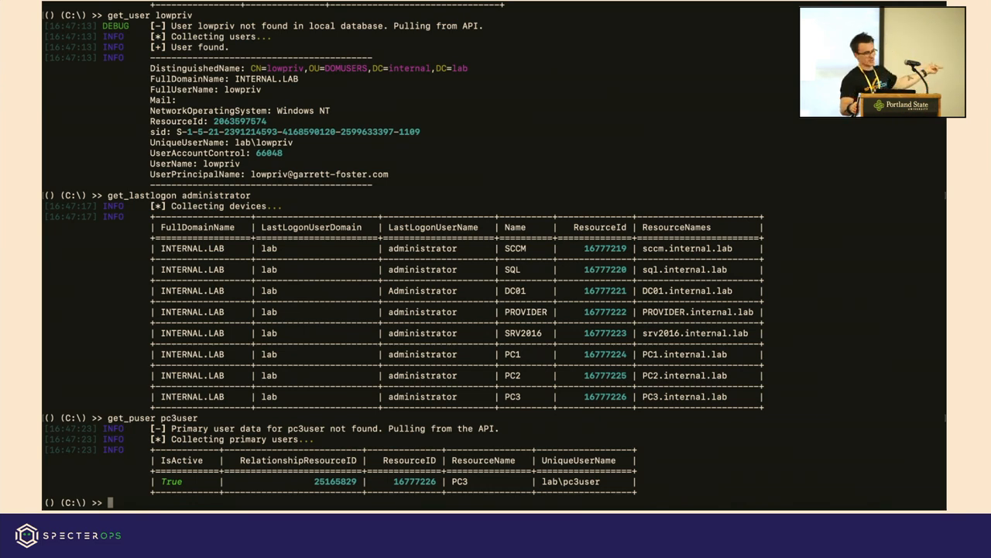
{"action": "mouse_move", "coordinate": [573, 169]}
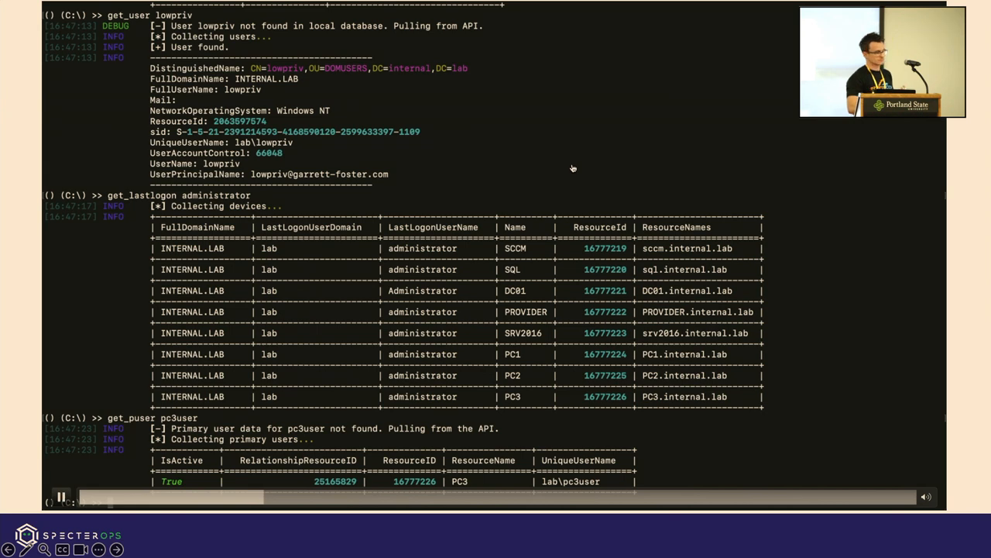
Step: Get PC3's device details, then interact with its ResourceId 16777226 and list help -v
{"action": "type", "text": "get_device"}
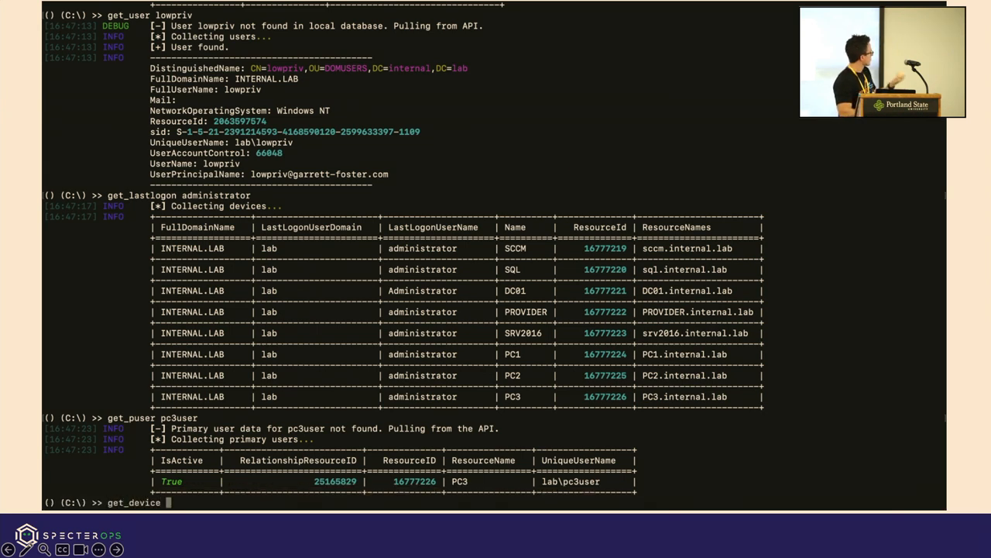
{"action": "type", "text": "pc3"}
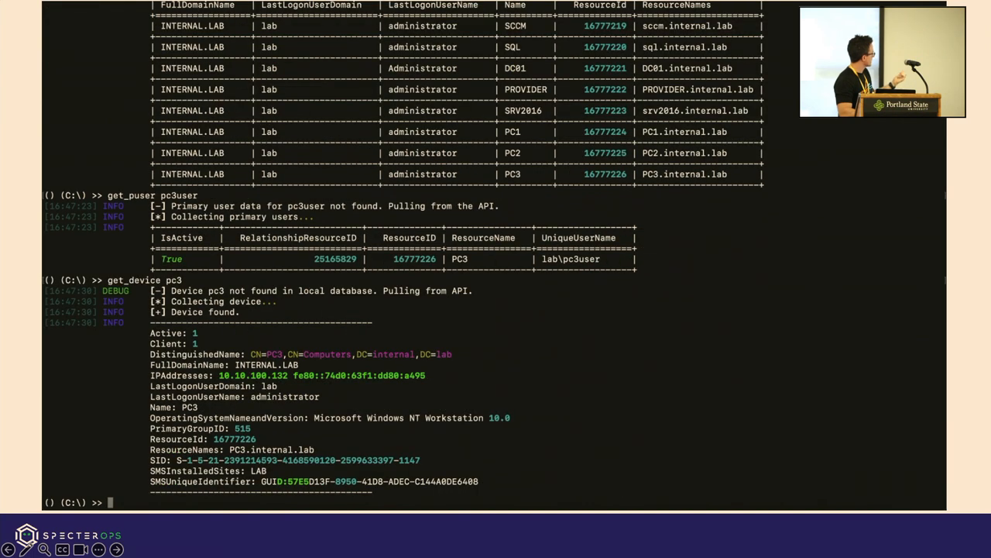
{"action": "type", "text": "interact"}
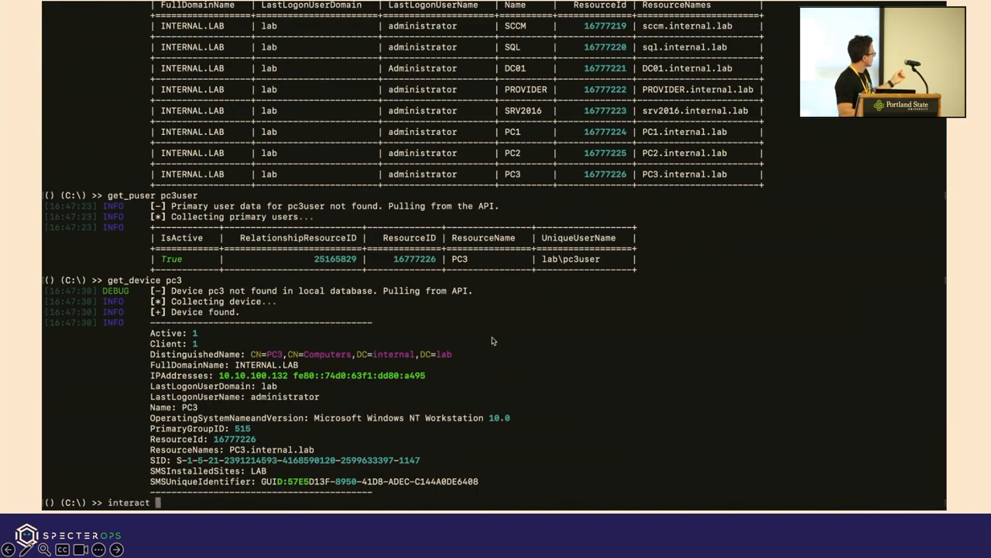
{"action": "double_click", "coordinate": [234, 438]}
{"action": "type", "text": "help -v"}
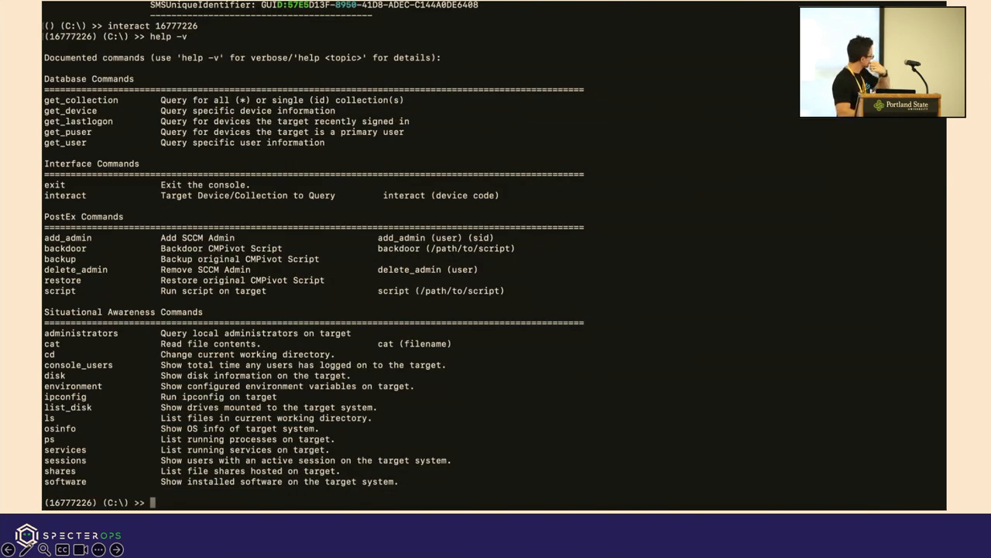
Step: List PC3's running processes and C:\ files, then display test.ps1's commands with shell cat
{"action": "type", "text": "ps"}
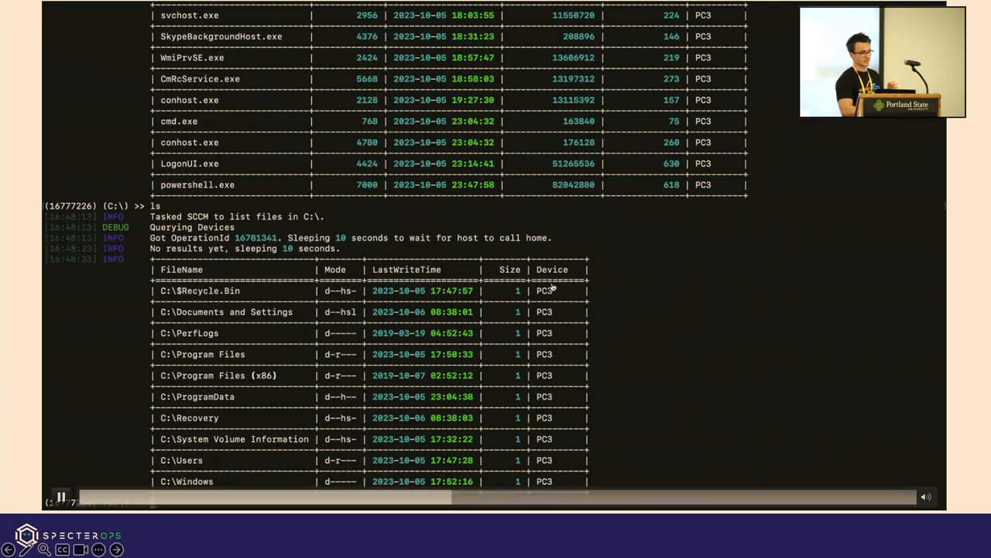
{"action": "left_click", "coordinate": [61, 496]}
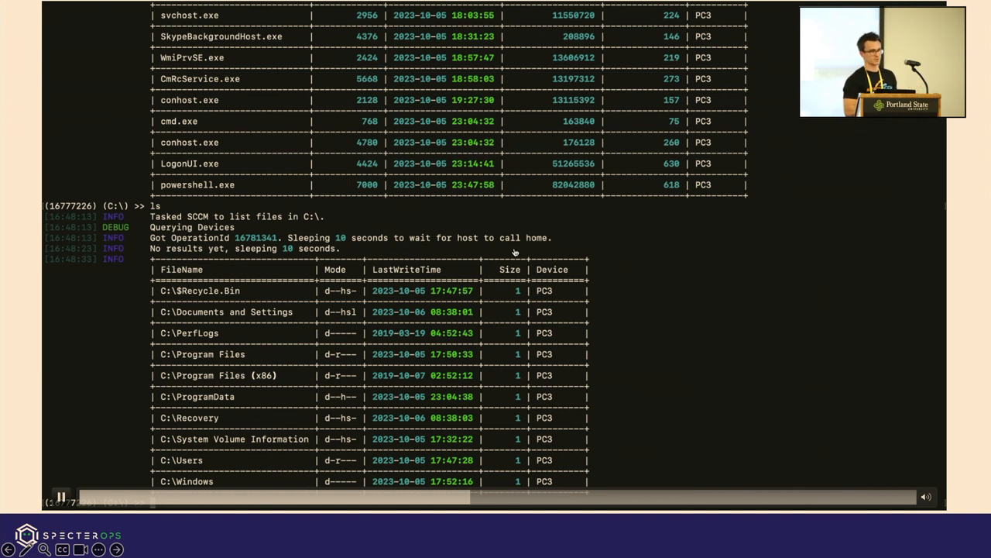
{"action": "type", "text": "shell cat testps1"}
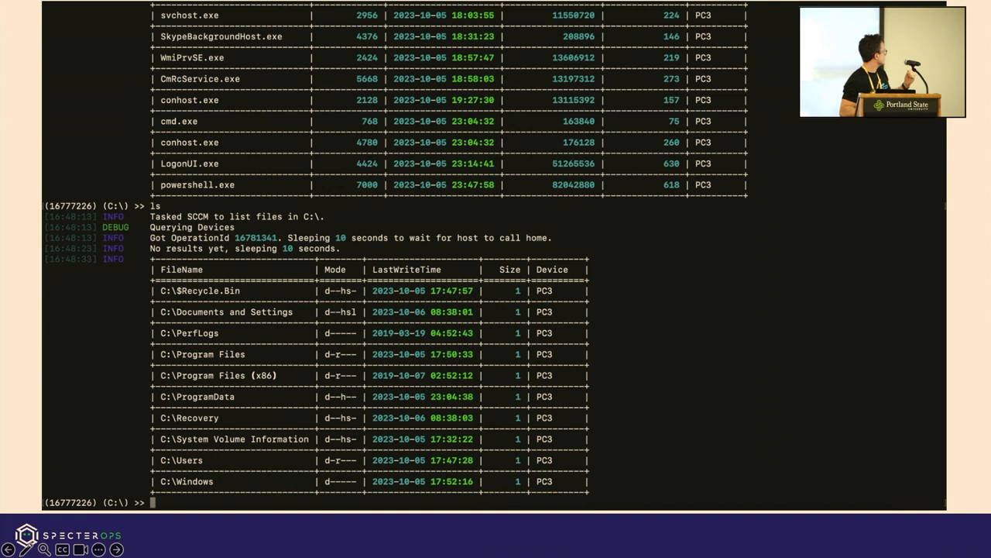
{"action": "type", "text": "shell cat testp"}
{"action": "type", "text": "script "}
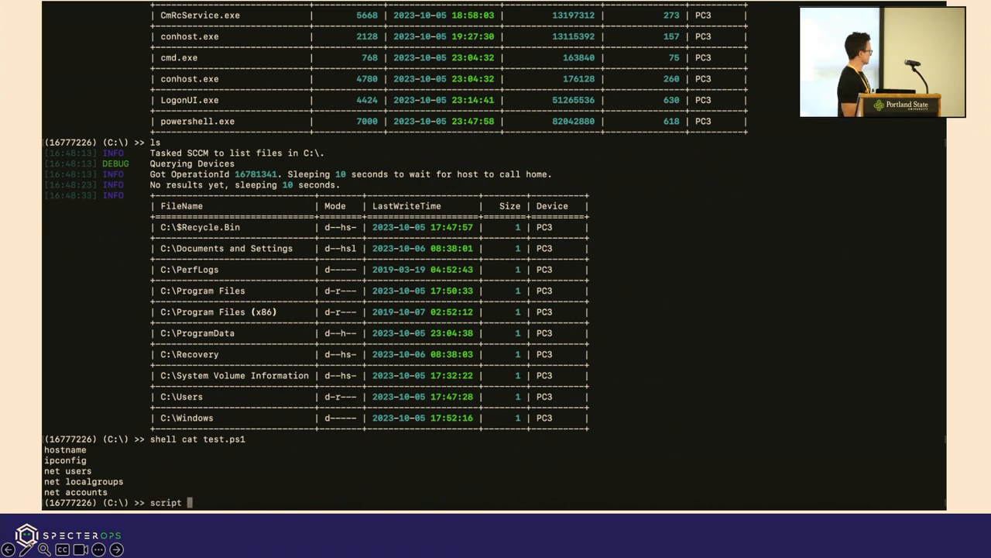
Step: Run test.ps1 on PC3 for hostname, IP and account info, then re-list collections with get_collection *
{"action": "type", "text": "test.ps1"}
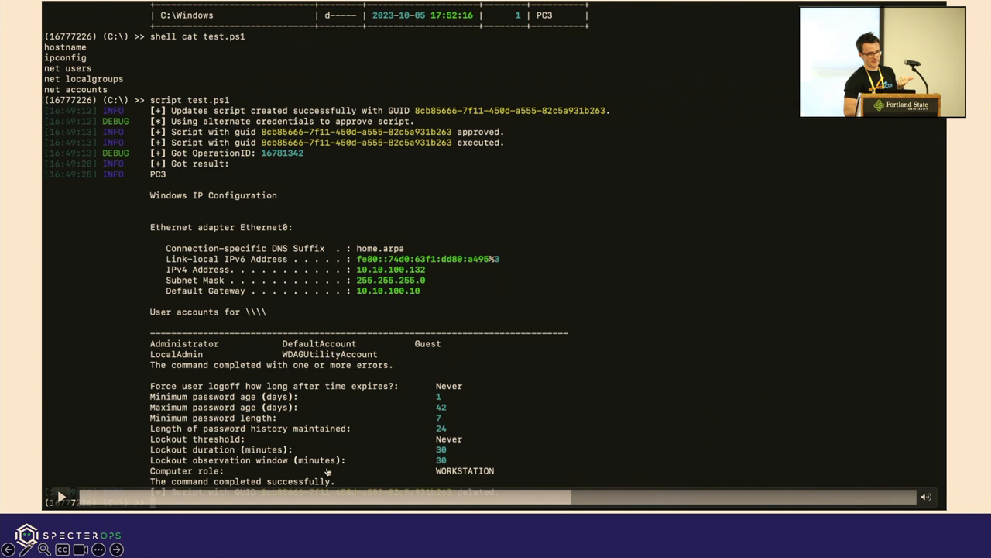
{"action": "left_click", "coordinate": [62, 497]}
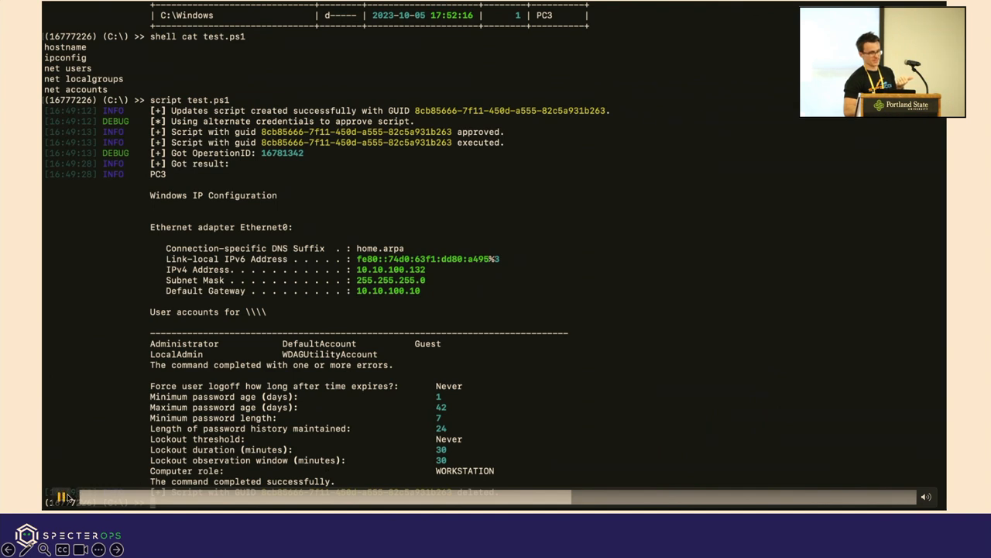
{"action": "type", "text": "get_collection *"}
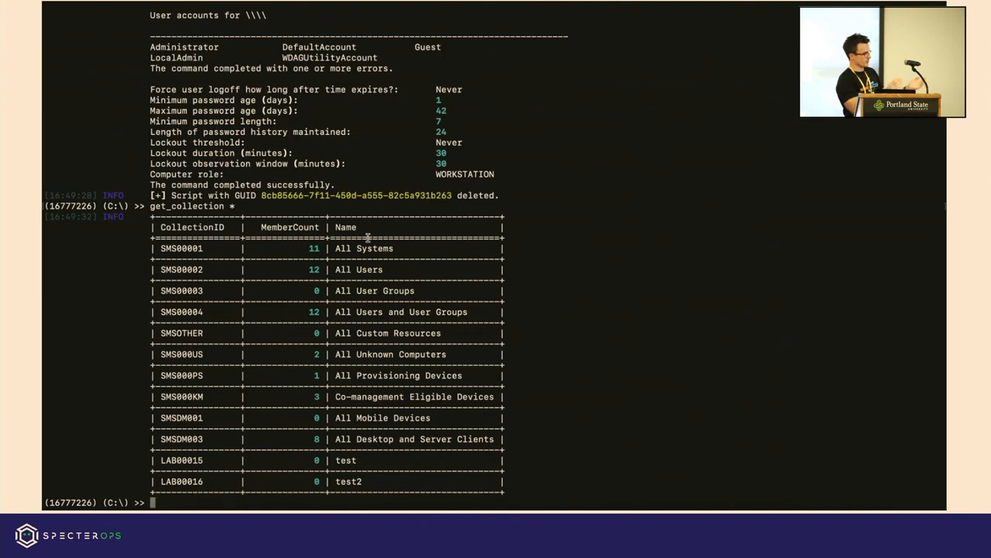
{"action": "right_click", "coordinate": [182, 248]}
{"action": "type", "text": "interact SMS00001"}
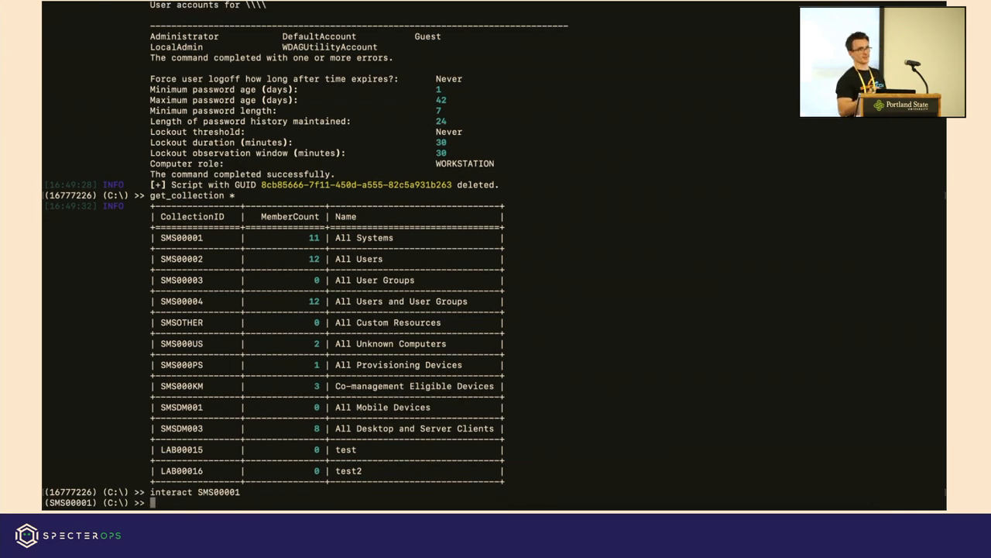
Step: Run backup inside SMS00001, which reports an existing CMPivot backup, then begin the backdoor command
{"action": "type", "text": "backup"}
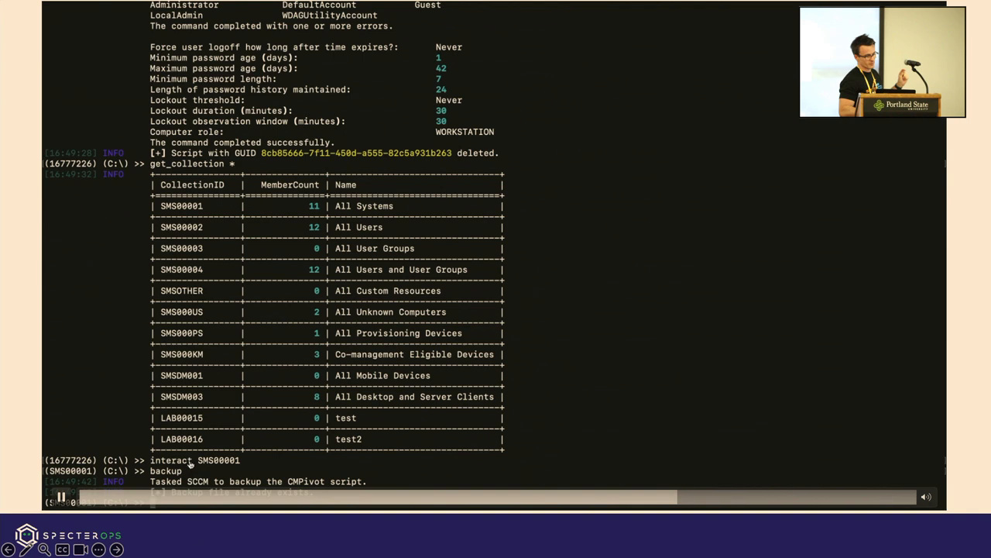
{"action": "type", "text": "backdoor /"}
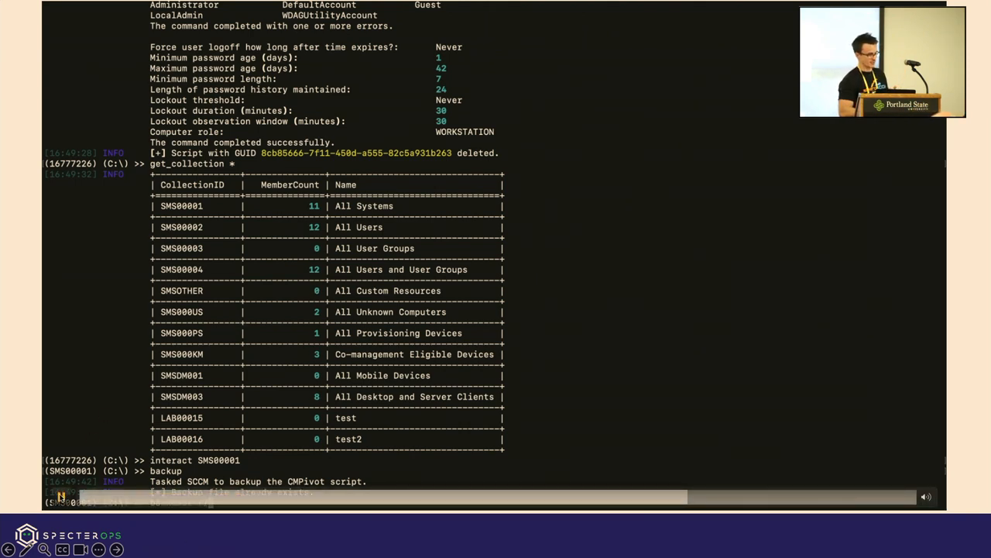
{"action": "type", "text": "backdoor /root/cmp"}
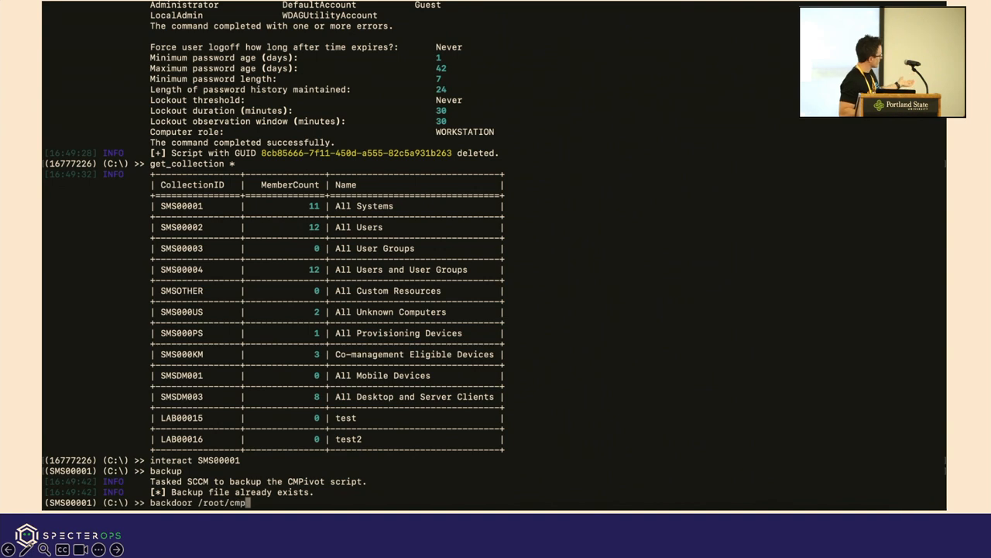
Step: Backdoor CMPivot with /root/cmpivot_backdoor.ps1, confirming Y, and test it with ipconfig
{"action": "type", "text": "ivot_backdoor.ps1"}
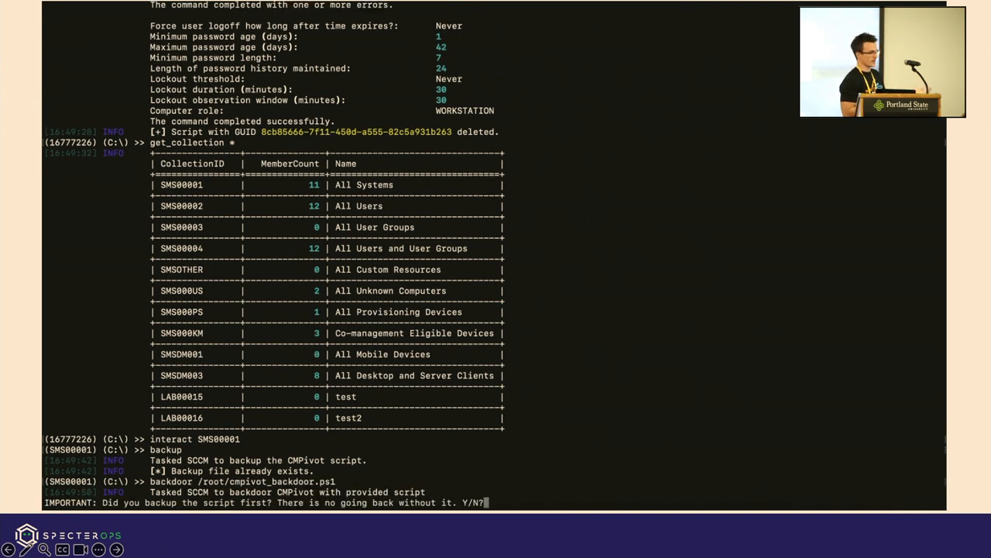
{"action": "type", "text": "Y"}
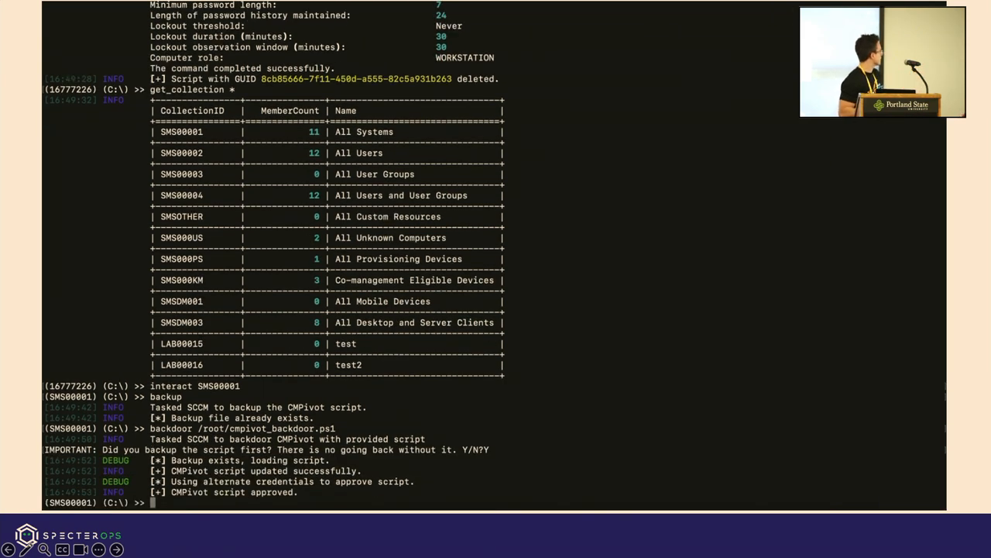
{"action": "type", "text": "ipconfig"}
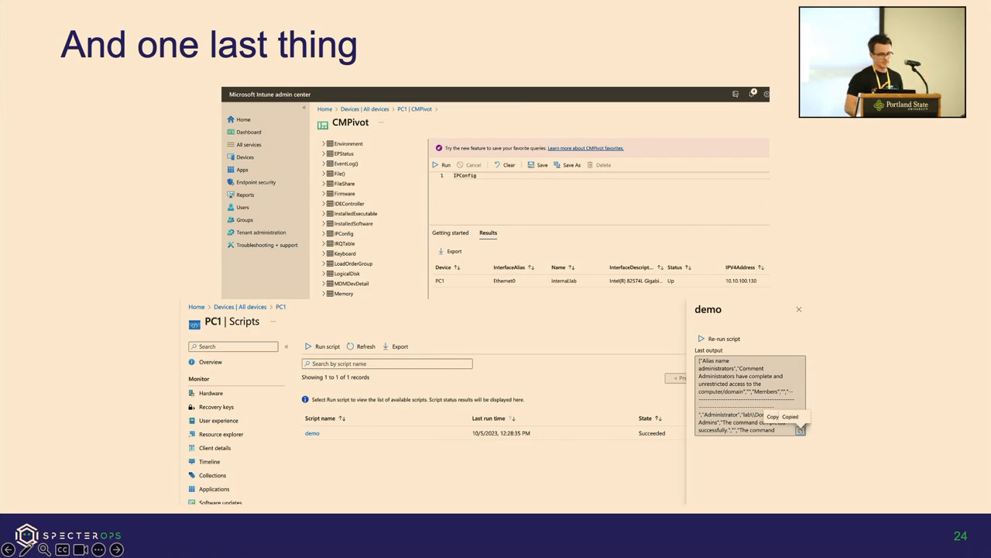
Step: Advance to the closing Thank you slide crediting Garrett Foster of SpecterOps
{"action": "key", "text": "right"}
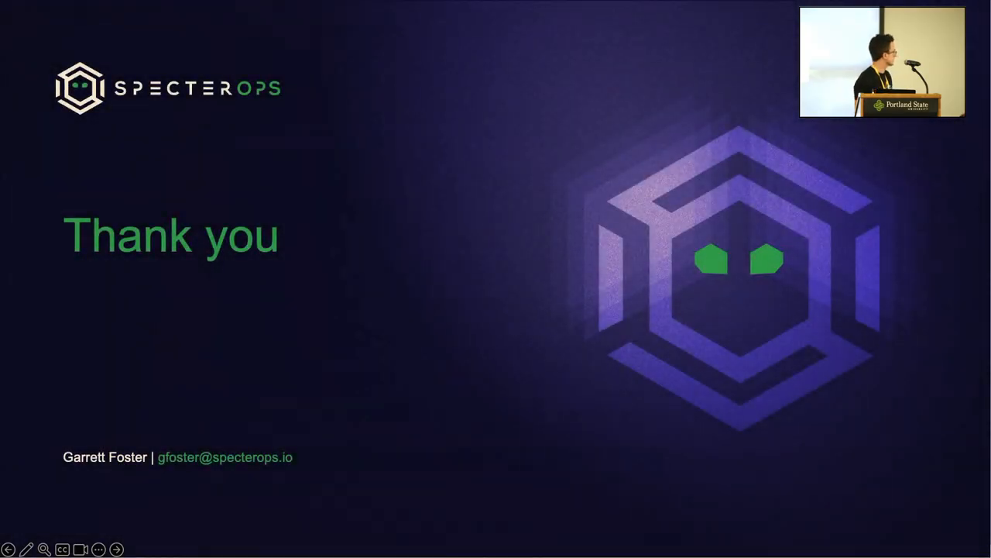